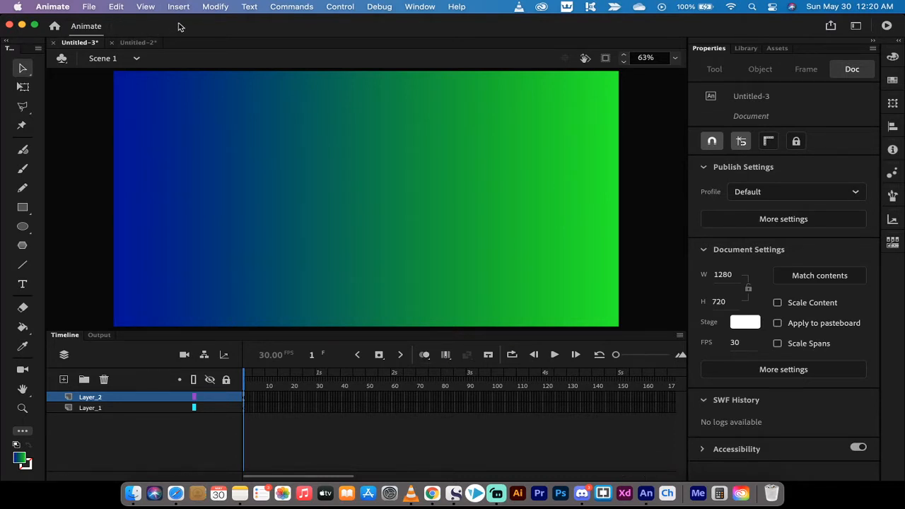
mouse_move(161, 174)
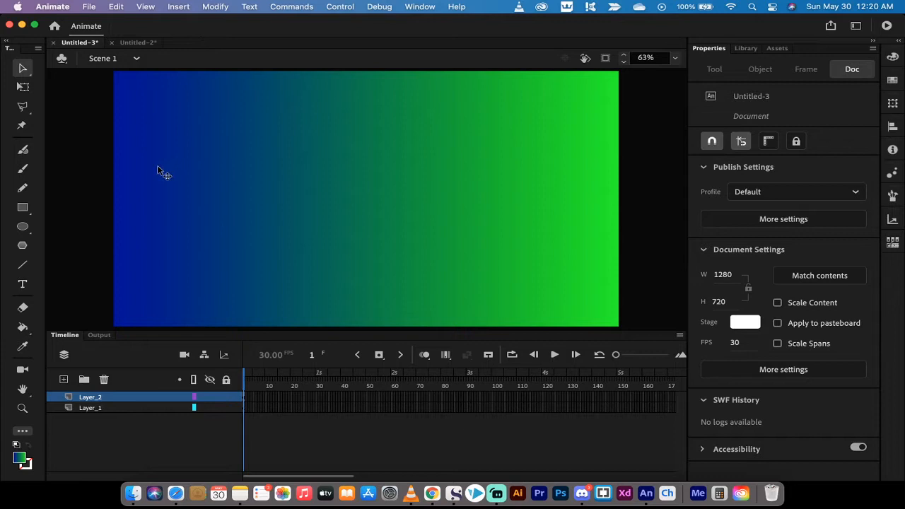
mouse_move(215, 197)
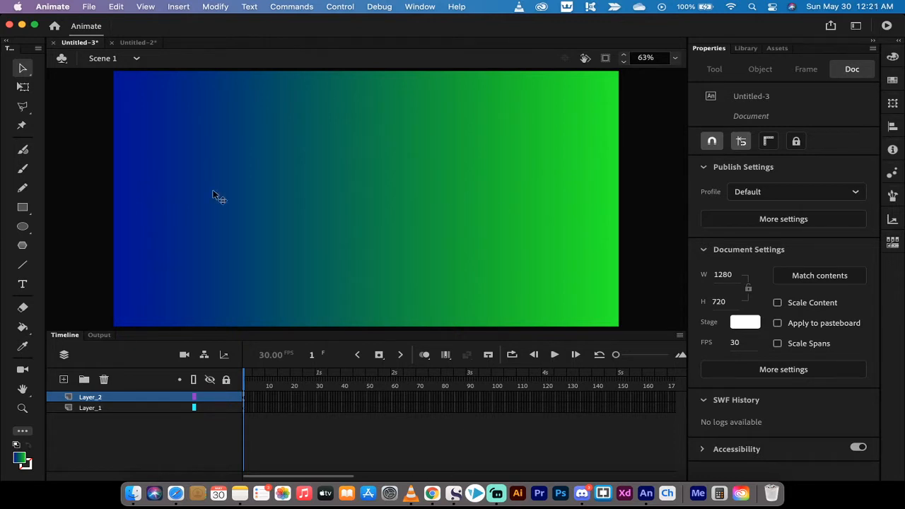
mouse_move(369, 118)
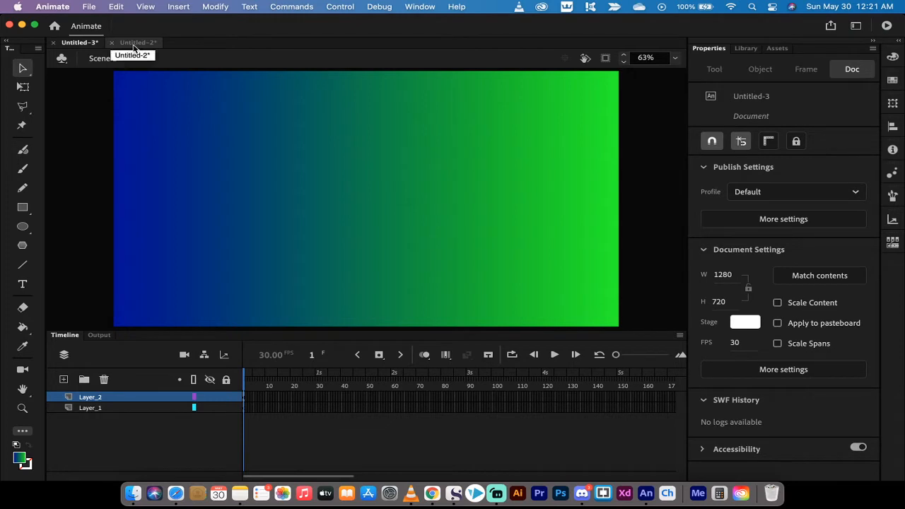
- Switch to the Untitled-2 document showing the green-to-blue gradient layer
click(134, 43)
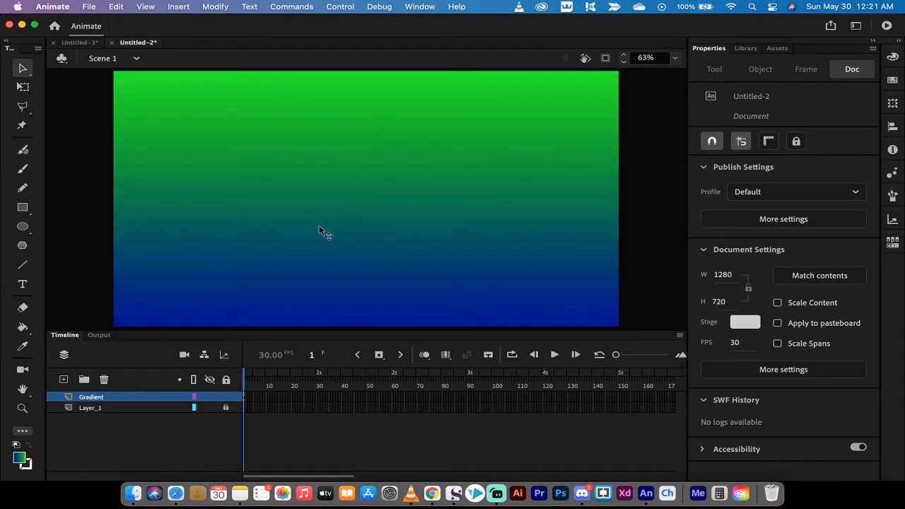
mouse_move(353, 94)
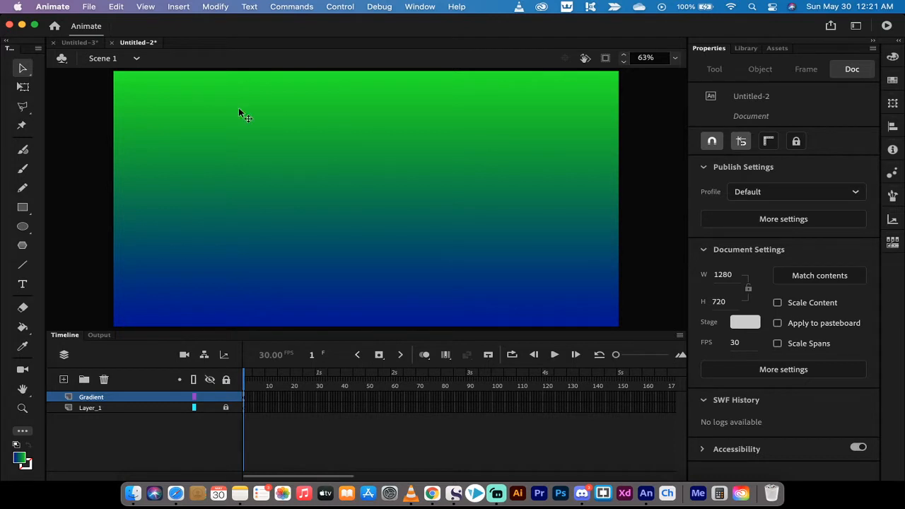
mouse_move(138, 145)
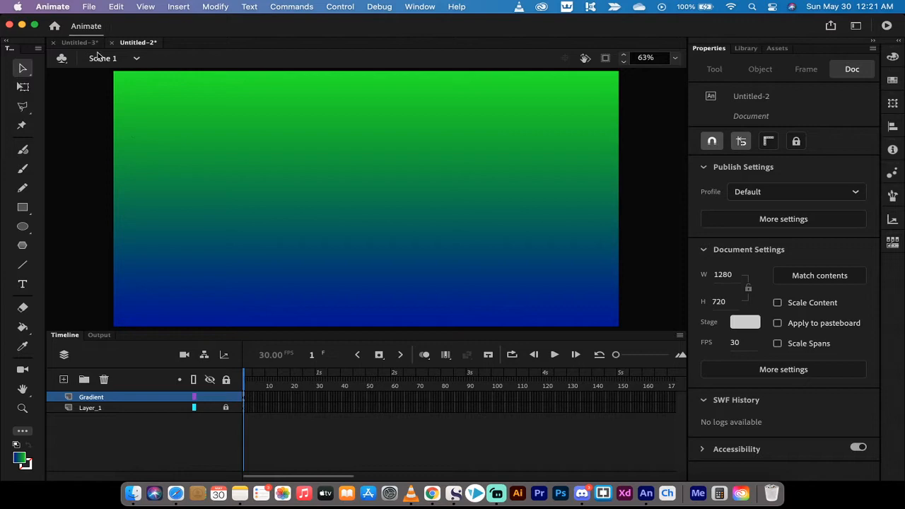
- Create a new 1280×720 HD document and zoom it to Fit in Window
click(90, 6)
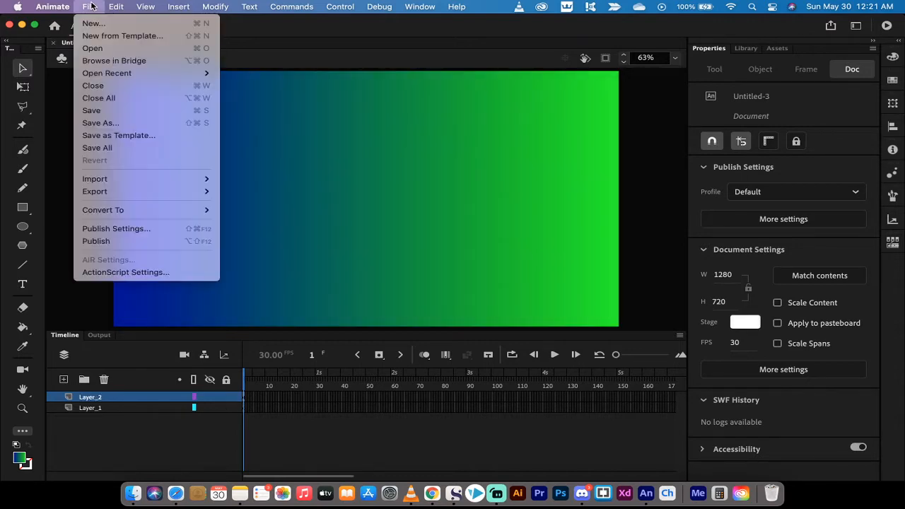
click(93, 23)
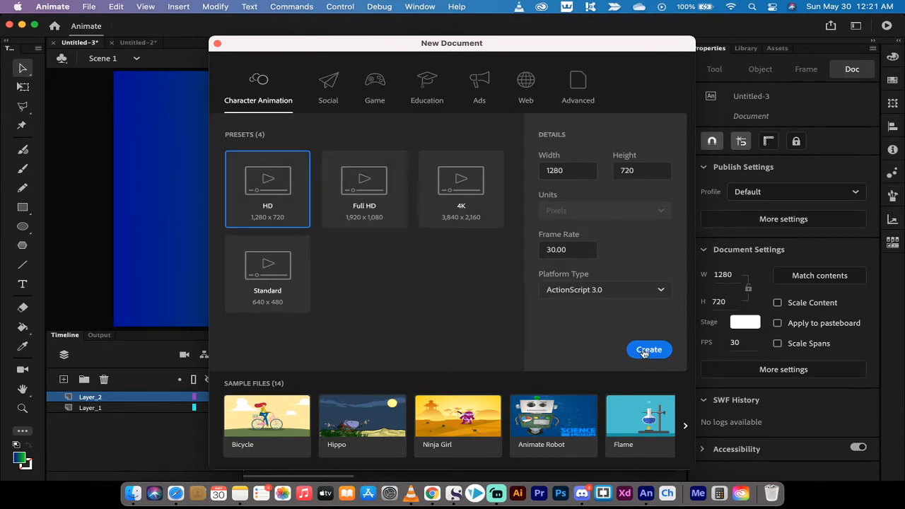
click(648, 349)
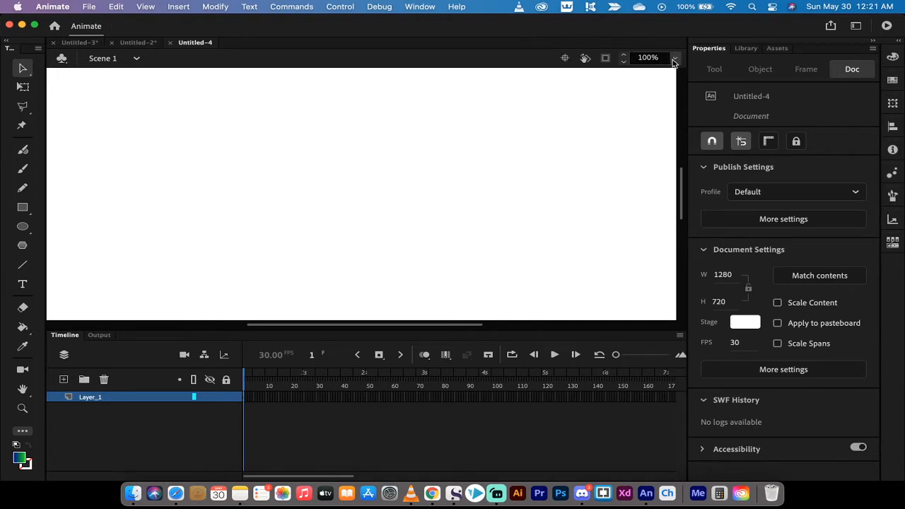
click(674, 58)
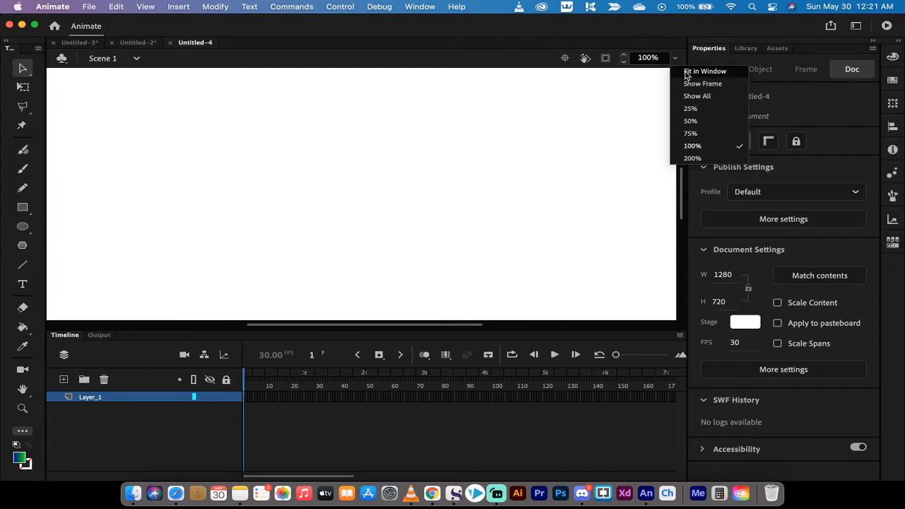
click(704, 71)
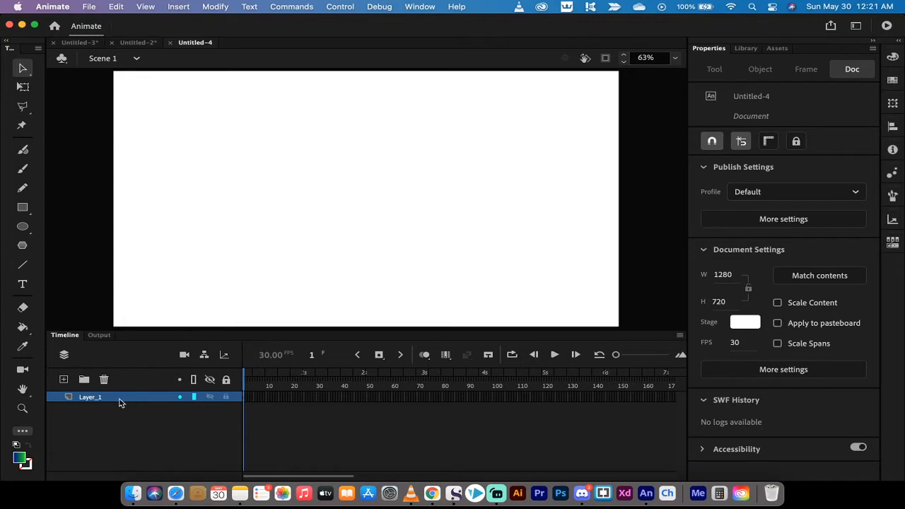
- Add a new layer above Layer_1 and rename it 'Gradient'
click(64, 379)
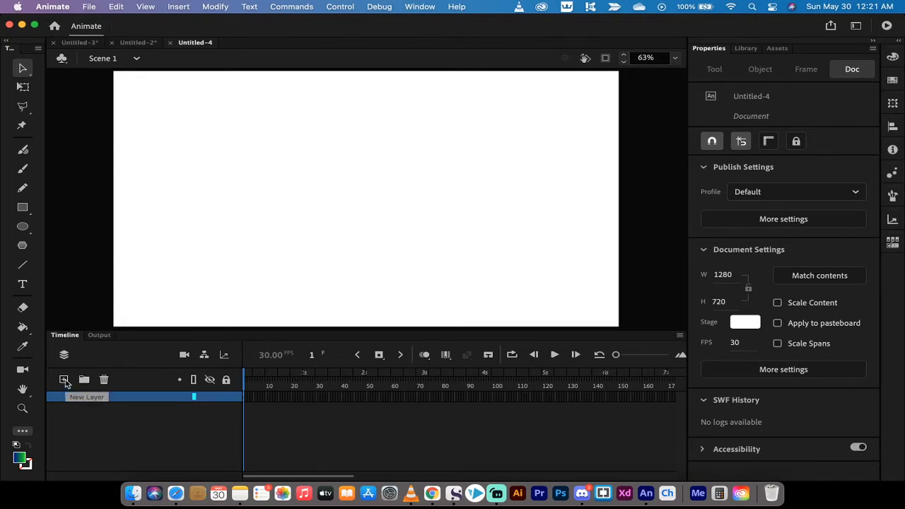
click(63, 379)
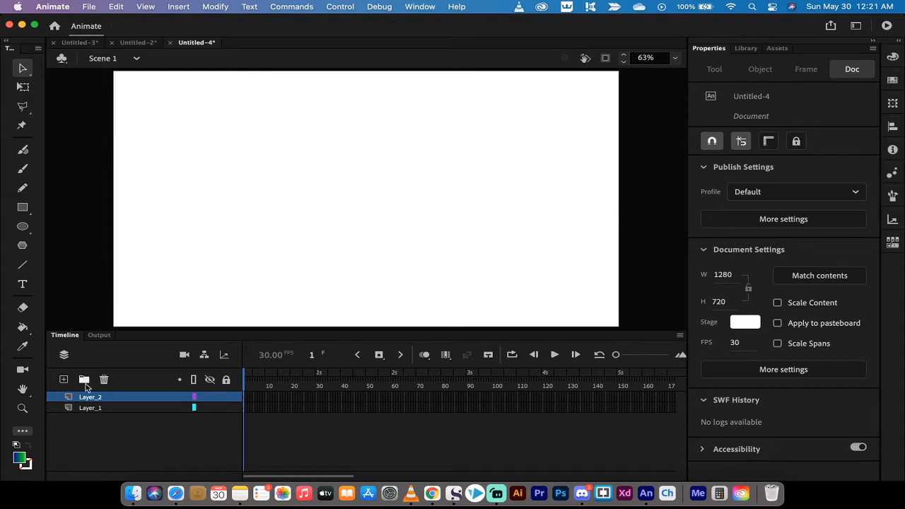
double_click(90, 395)
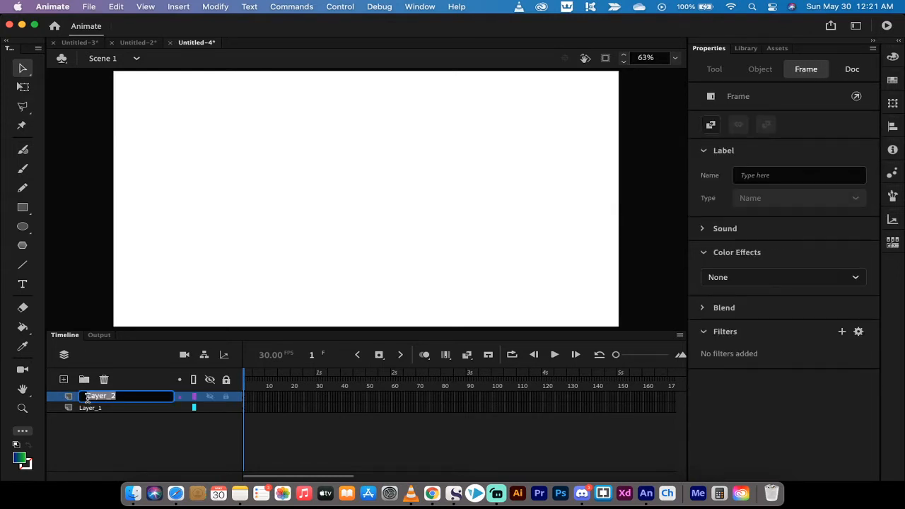
text(Grad)
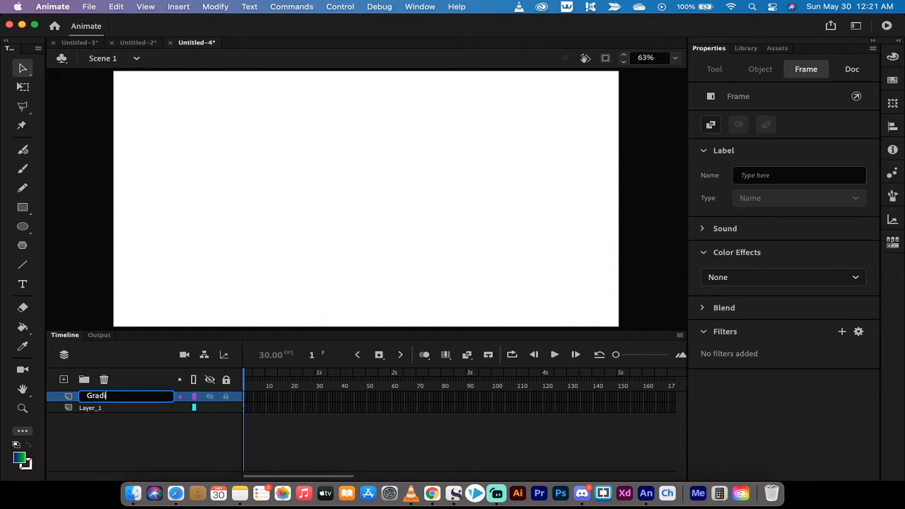
text(ient)
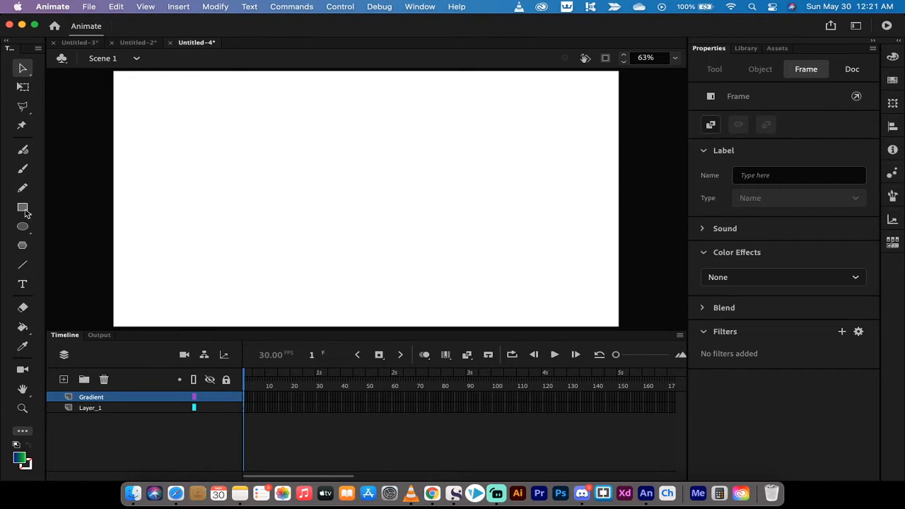
- Draw a blue-to-green gradient rectangle from the stage's top-left to bottom-right corner
click(22, 207)
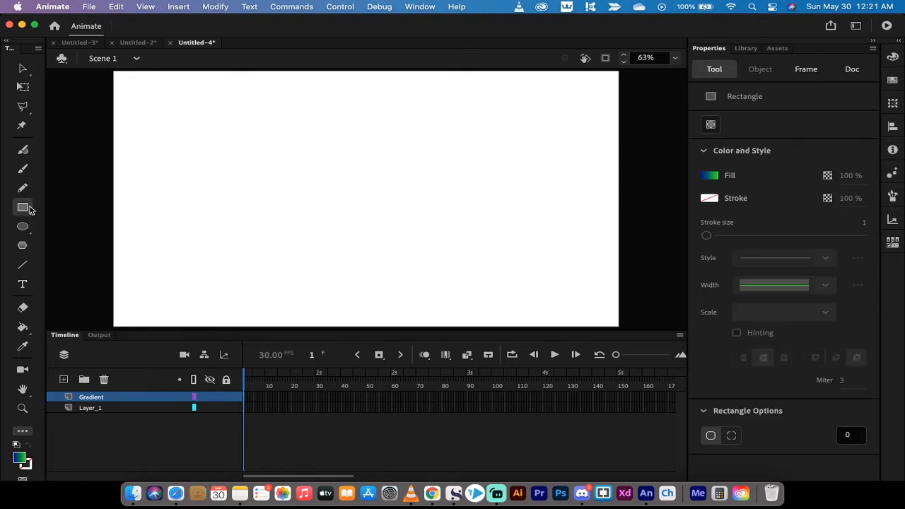
drag(114, 71, 219, 148)
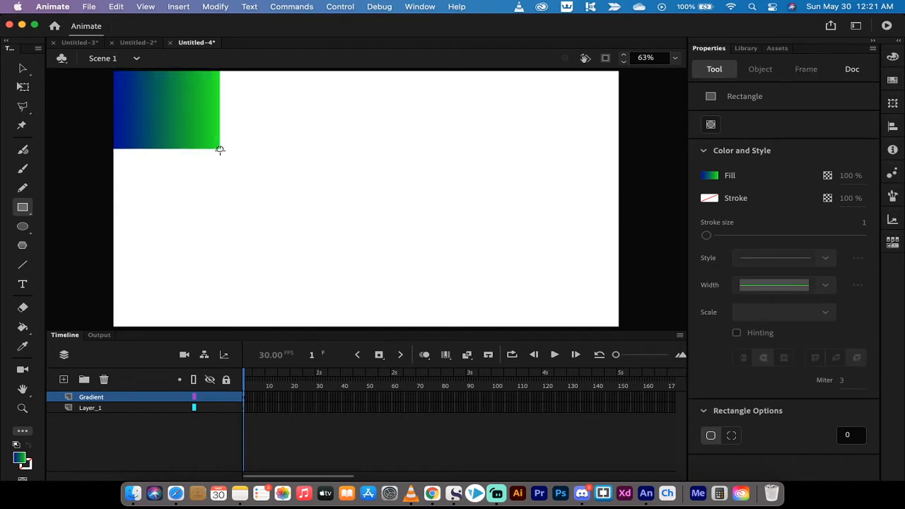
drag(220, 149, 620, 325)
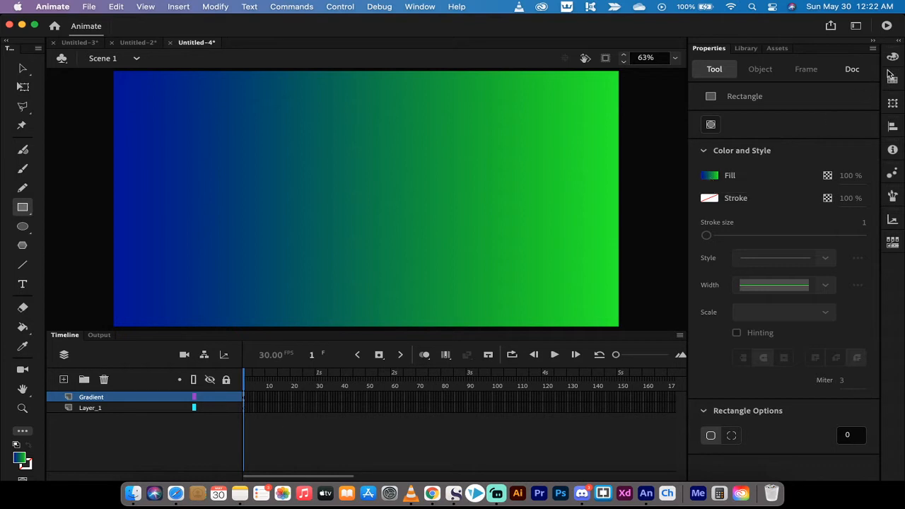
mouse_move(892, 56)
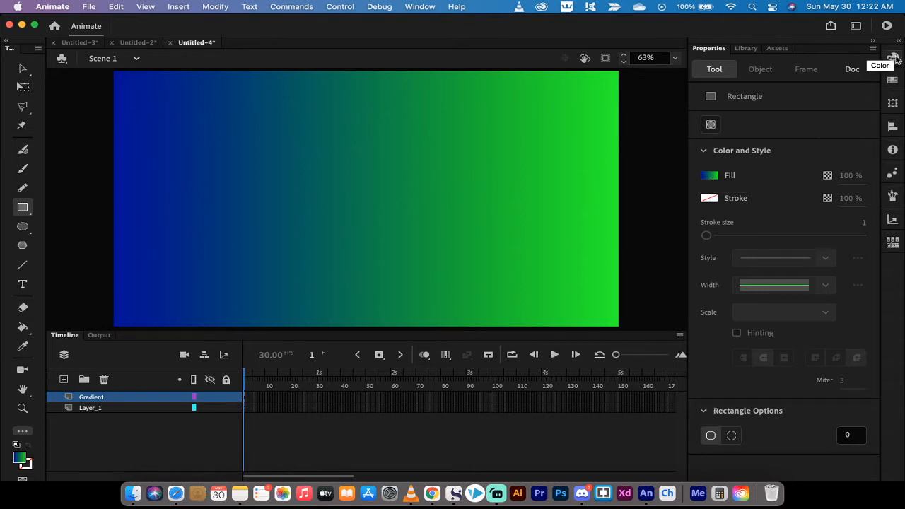
- Open the Color panel showing the linear blue-to-green fill with green 00FF00
click(893, 58)
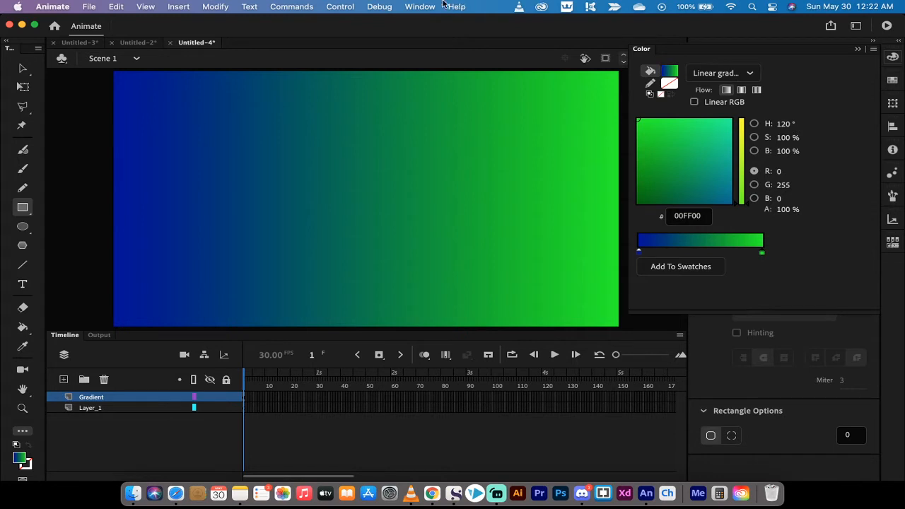
click(420, 7)
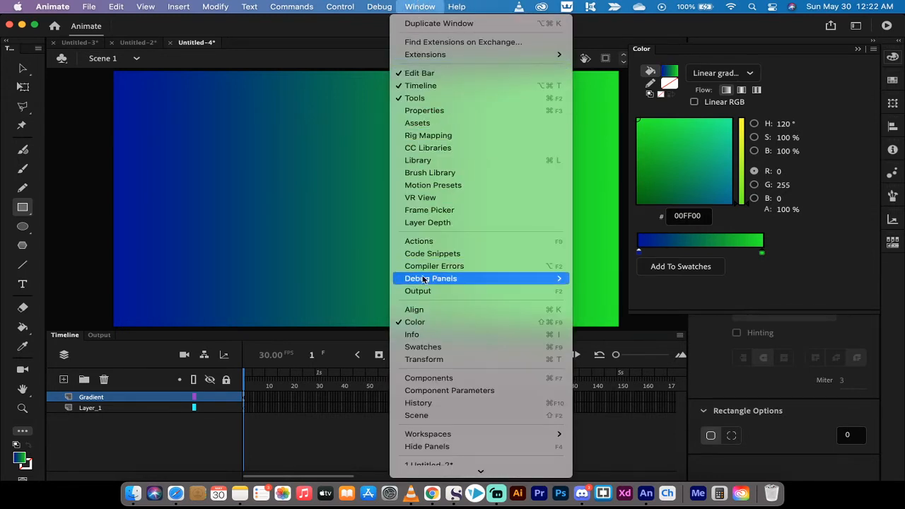
mouse_move(432, 322)
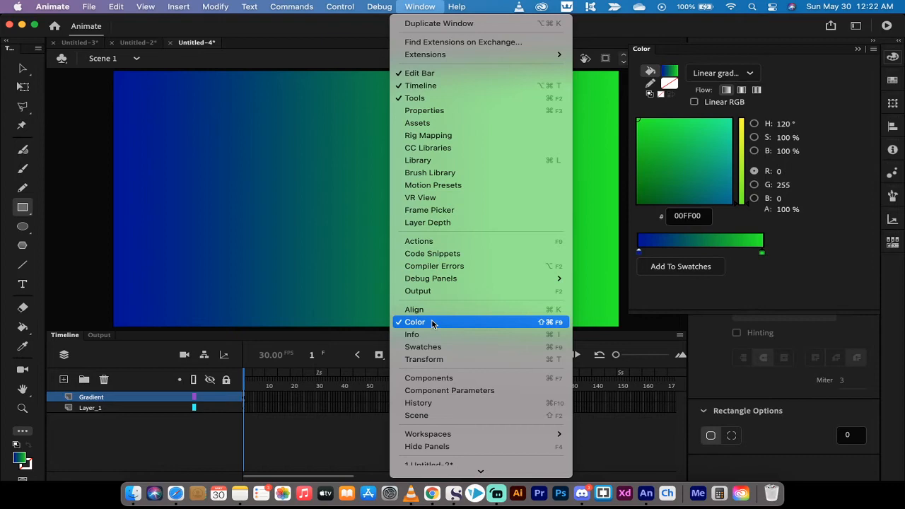
click(415, 321)
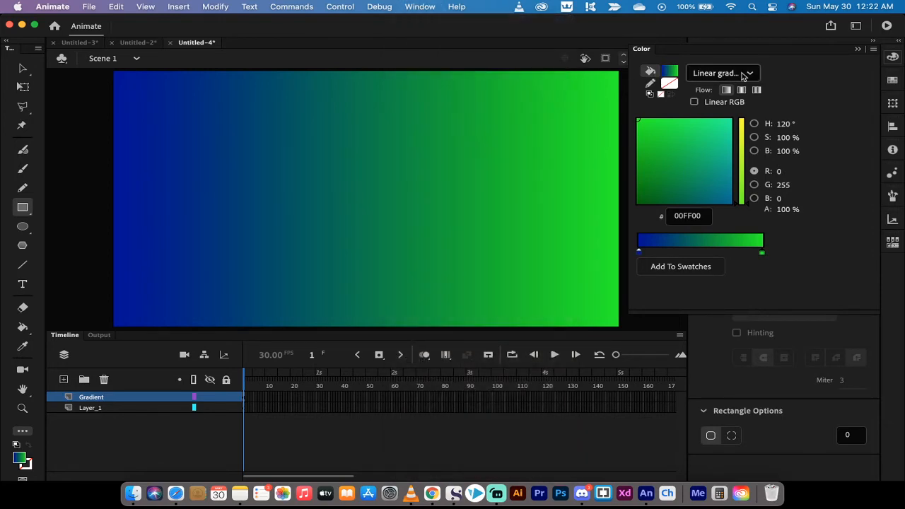
mouse_move(787, 67)
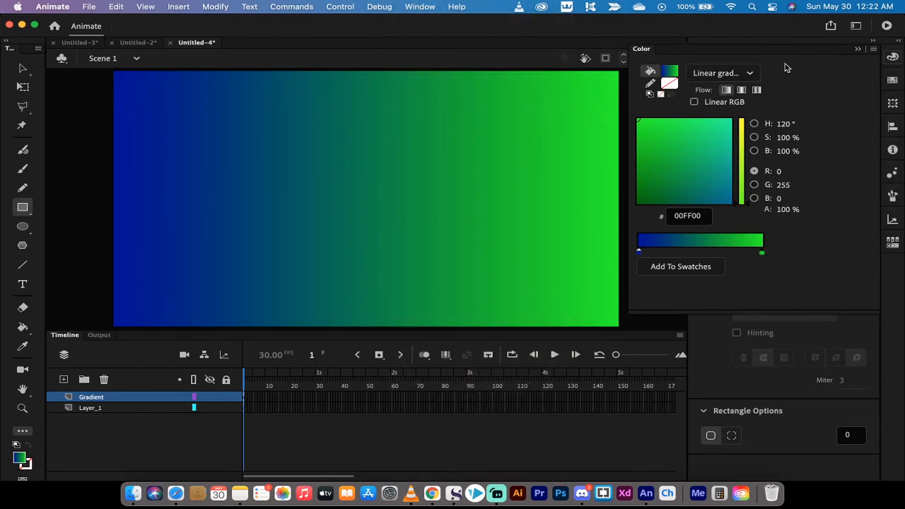
- Keep the fill type set to Linear gradient in the Color panel
click(721, 73)
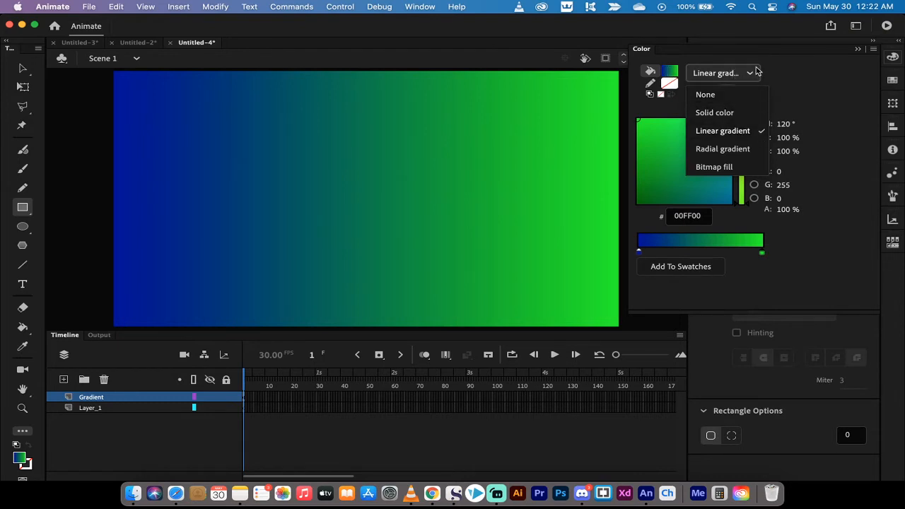
click(723, 130)
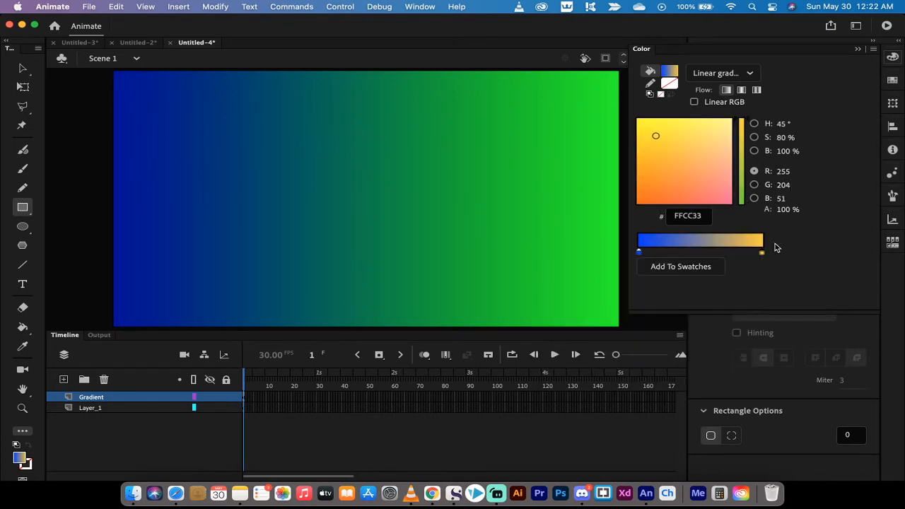
mouse_move(680, 266)
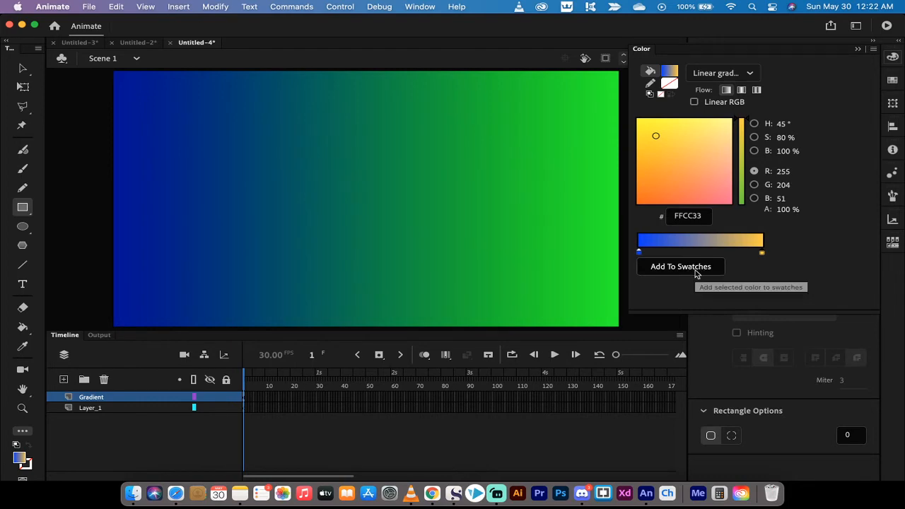
mouse_move(22, 70)
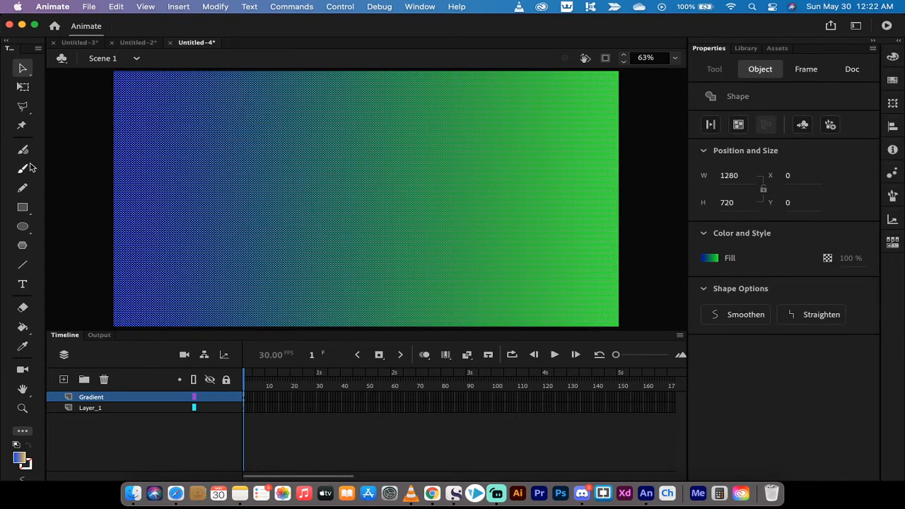
- Deselect the rectangle to show the 1280×720, 30 fps document properties
click(852, 69)
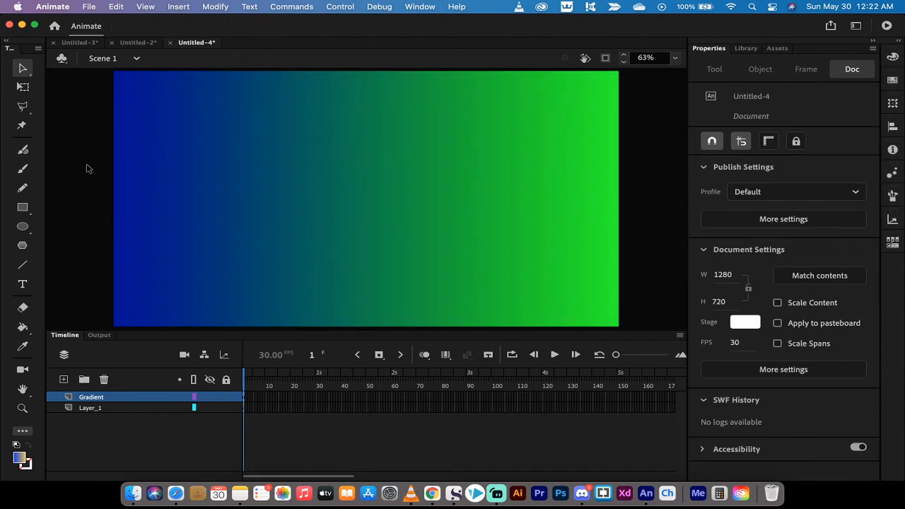
mouse_move(283, 157)
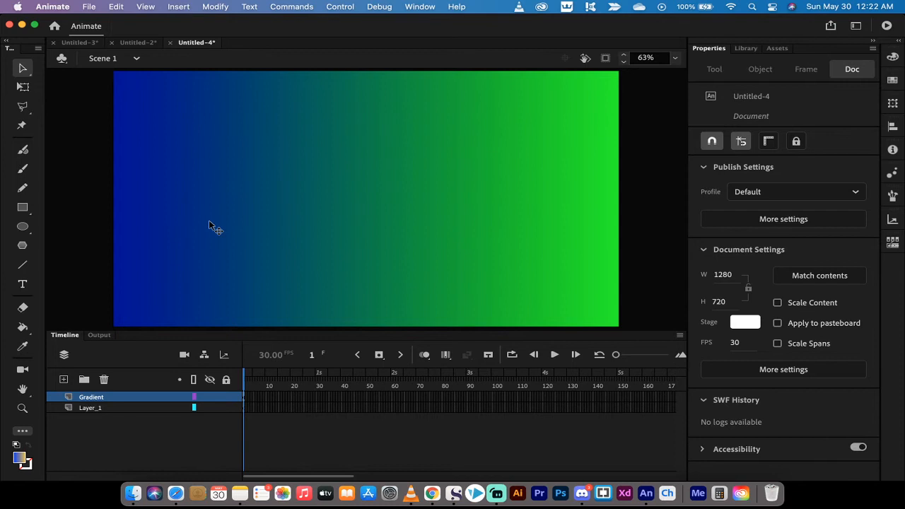
mouse_move(102, 174)
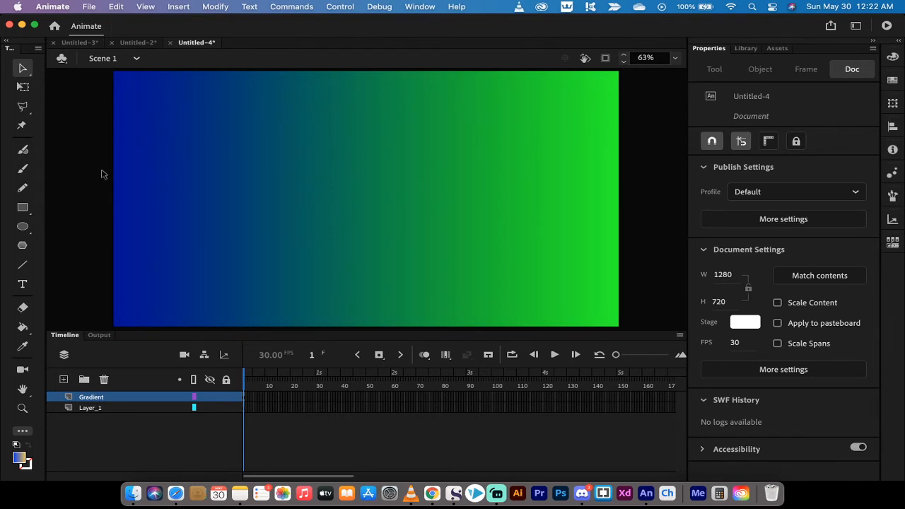
mouse_move(99, 232)
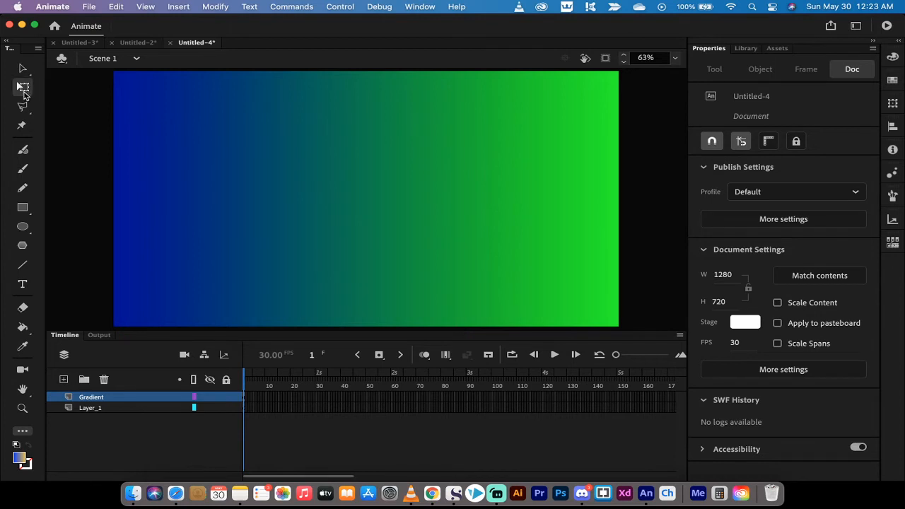
mouse_move(23, 87)
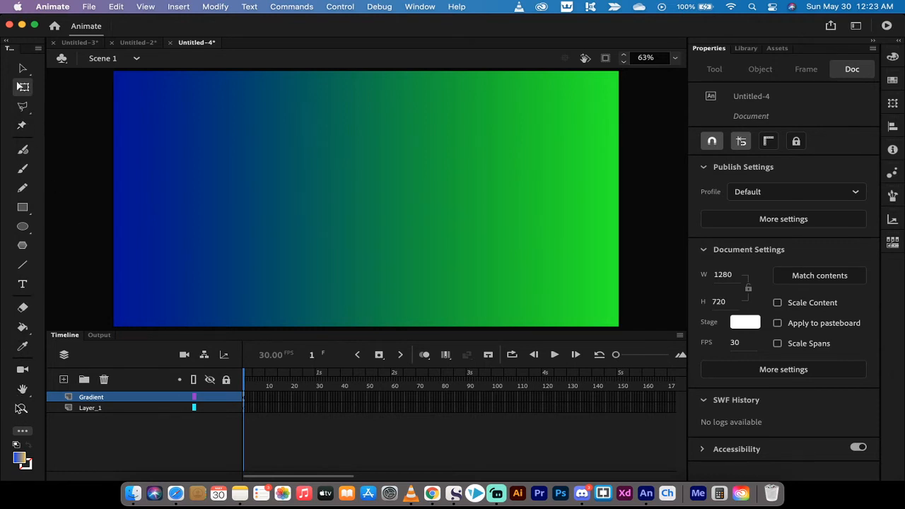
mouse_move(23, 431)
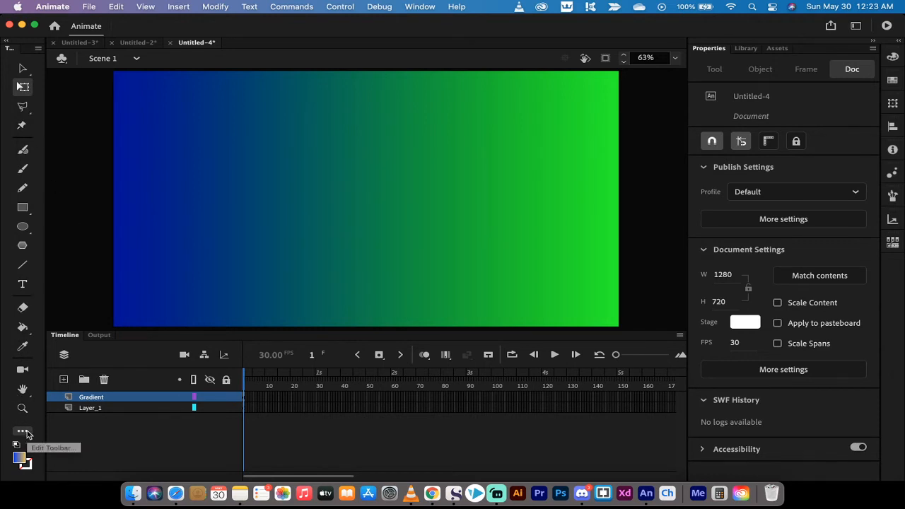
- Open the Edit Toolbar panel of drag-and-drop tools
click(23, 433)
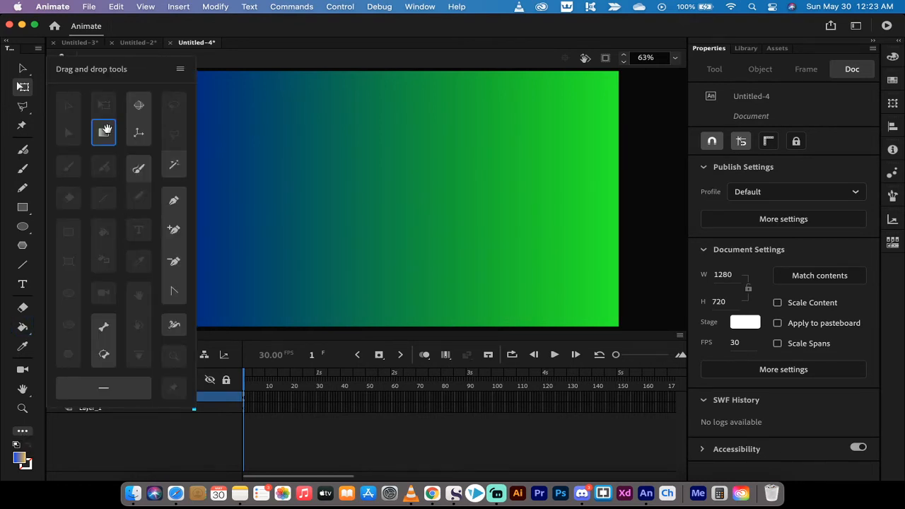
mouse_move(103, 132)
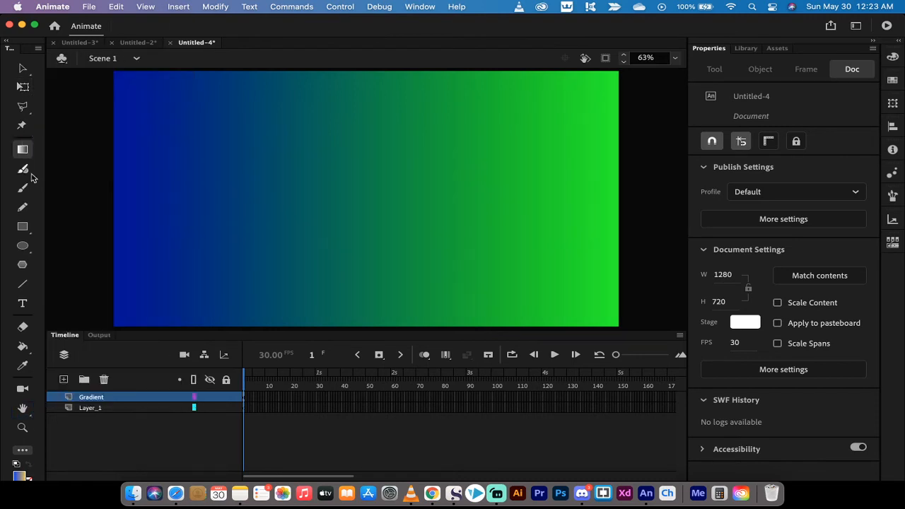
mouse_move(22, 149)
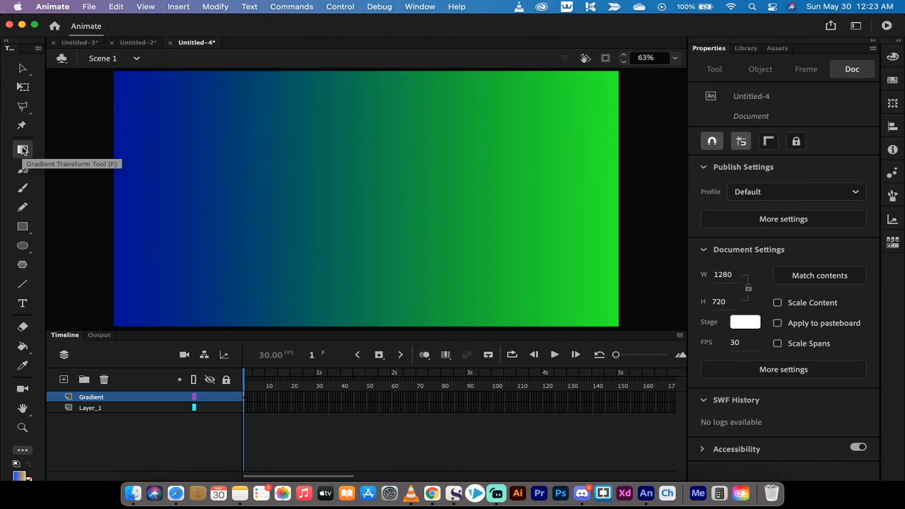
mouse_move(57, 204)
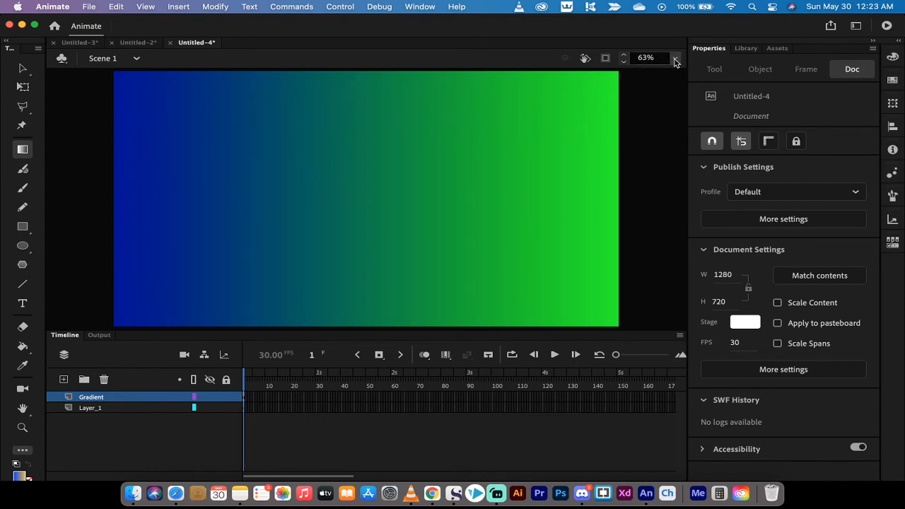
- Zoom the stage out to 50%
click(673, 58)
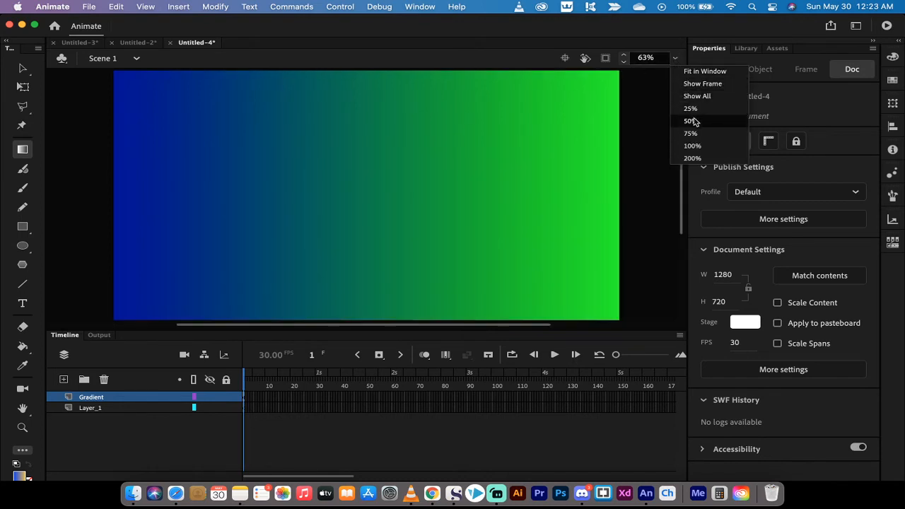
click(689, 120)
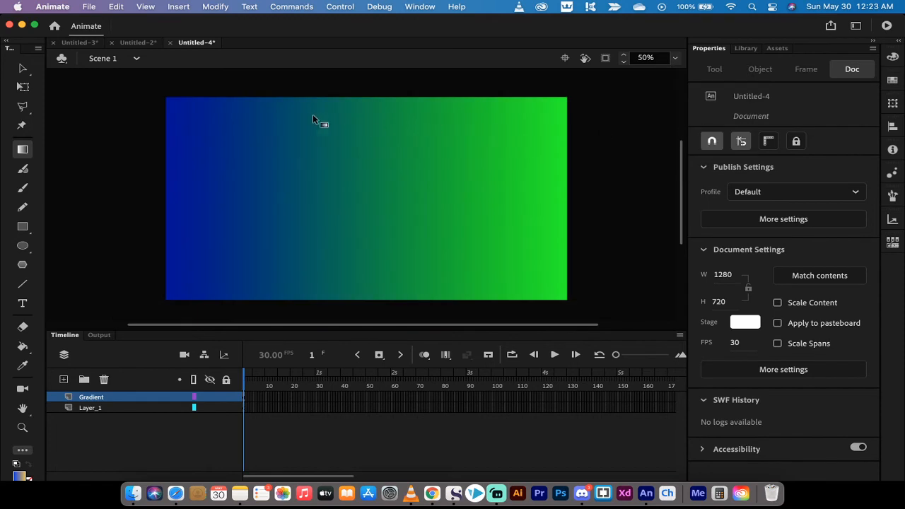
mouse_move(319, 188)
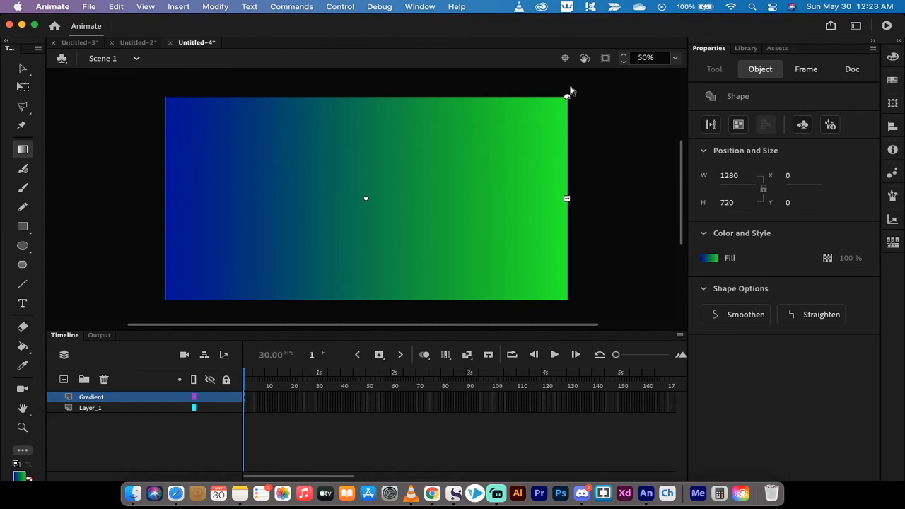
mouse_move(265, 195)
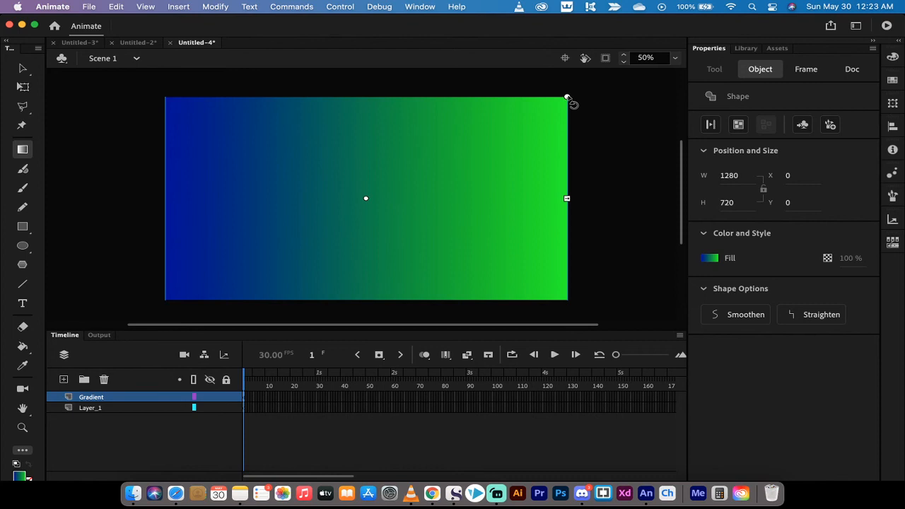
mouse_move(579, 173)
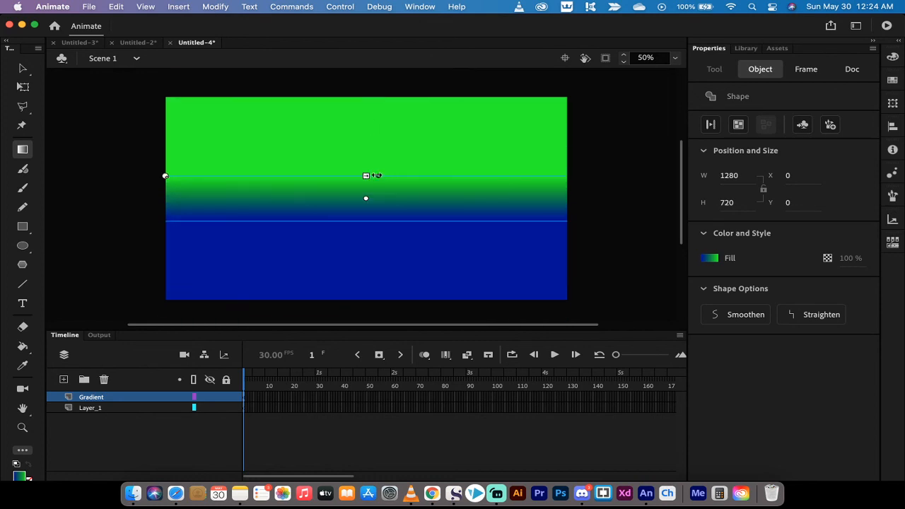
- Rotate the gradient diagonally, blue lower-left to green upper-right
drag(365, 175, 365, 150)
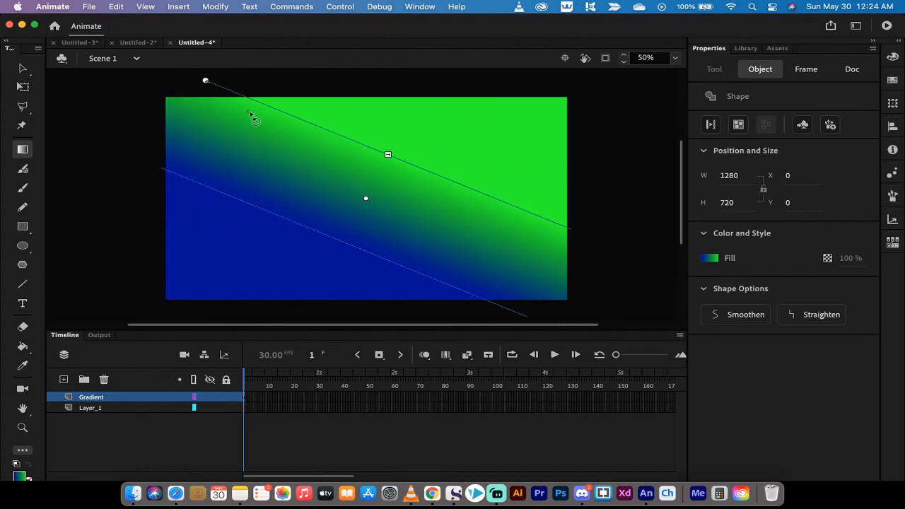
drag(388, 155, 401, 163)
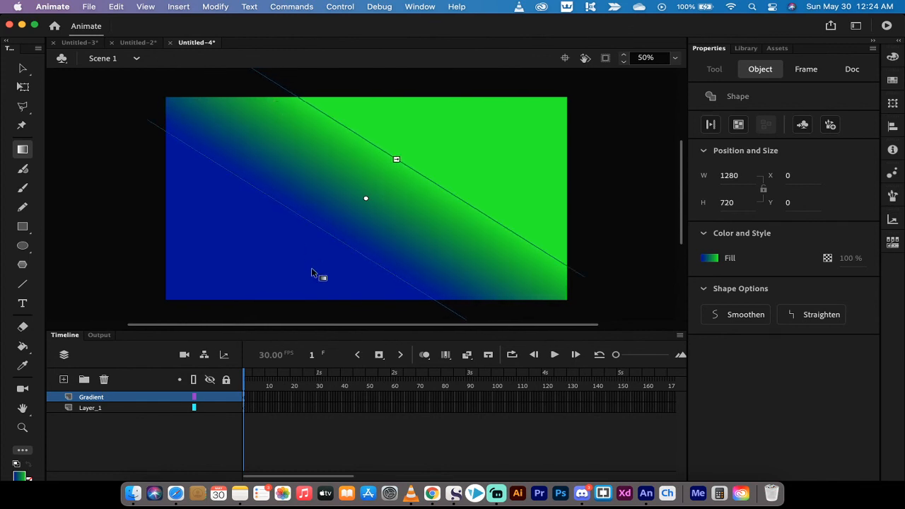
mouse_move(22, 149)
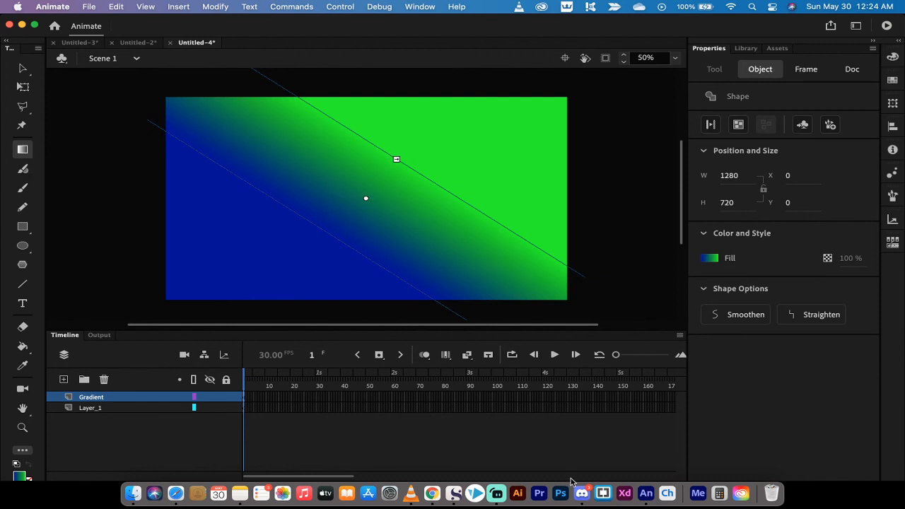
mouse_move(581, 493)
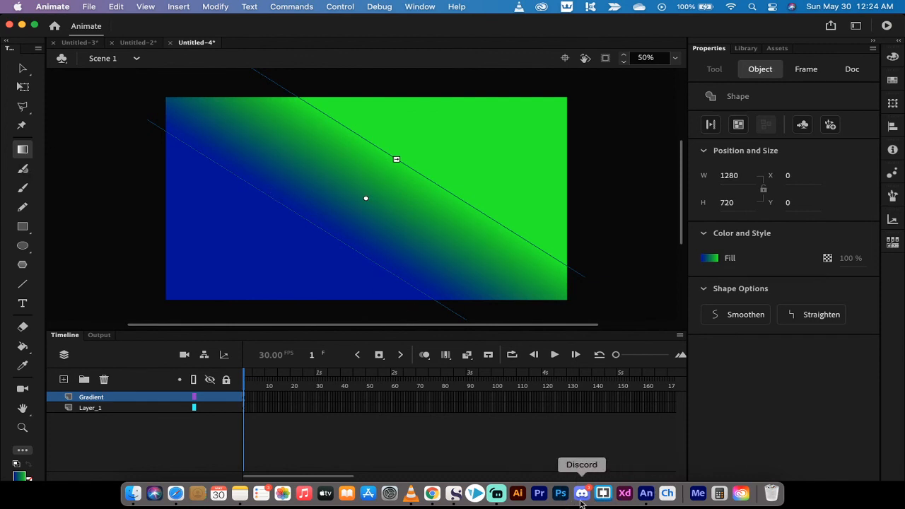